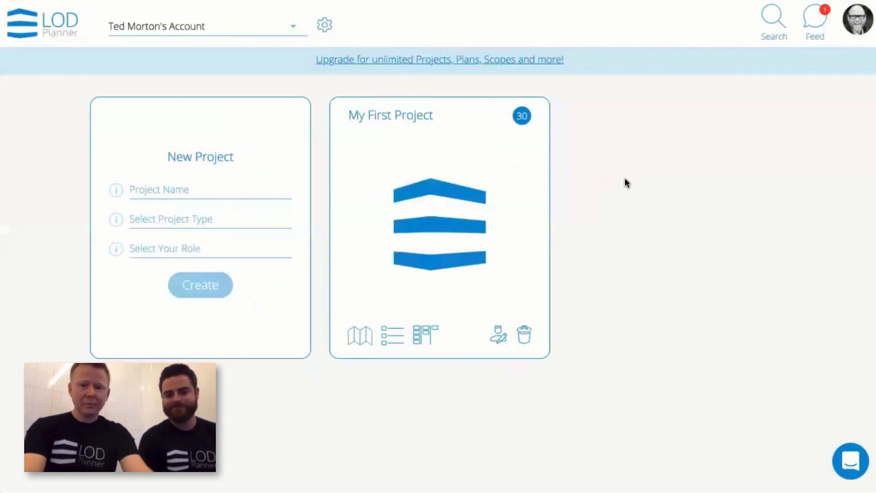
mouse_move(619, 212)
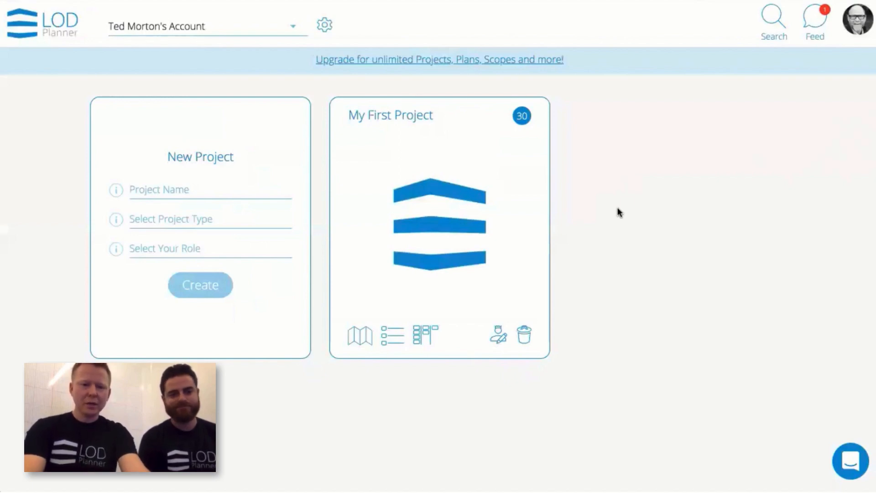
Open My First Project's BIM plan from its dashboard card and review its sections
click(360, 335)
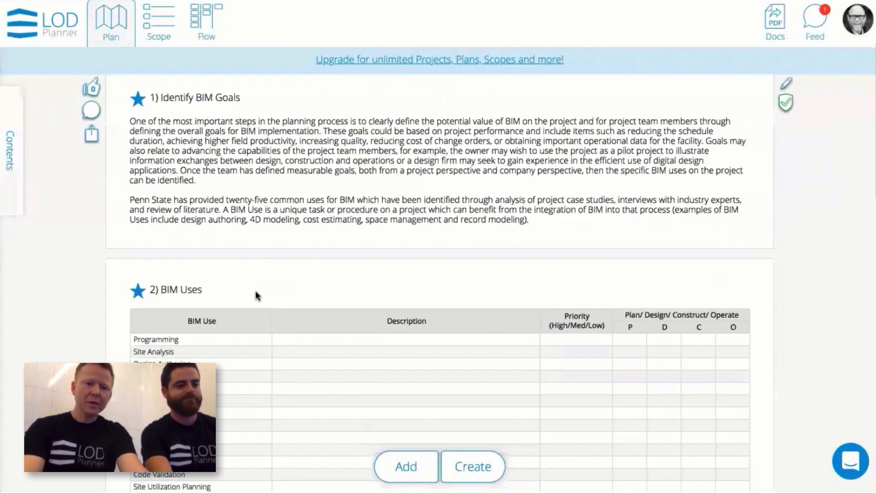
scroll(up, 3)
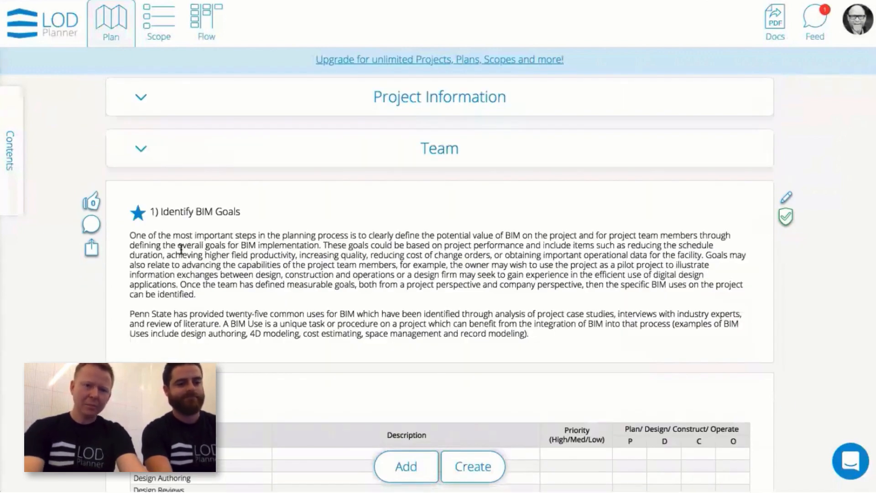
scroll(down, 3)
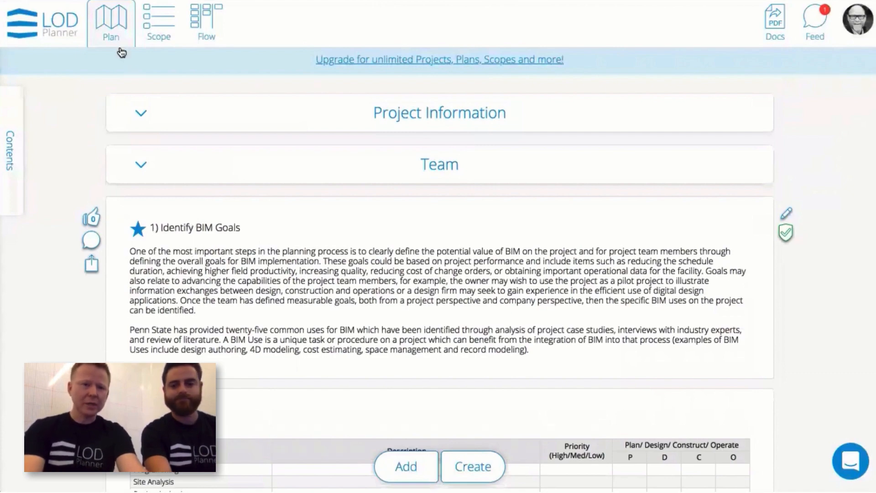
Switch to the Scope view to load the Foundations scope grid
click(158, 22)
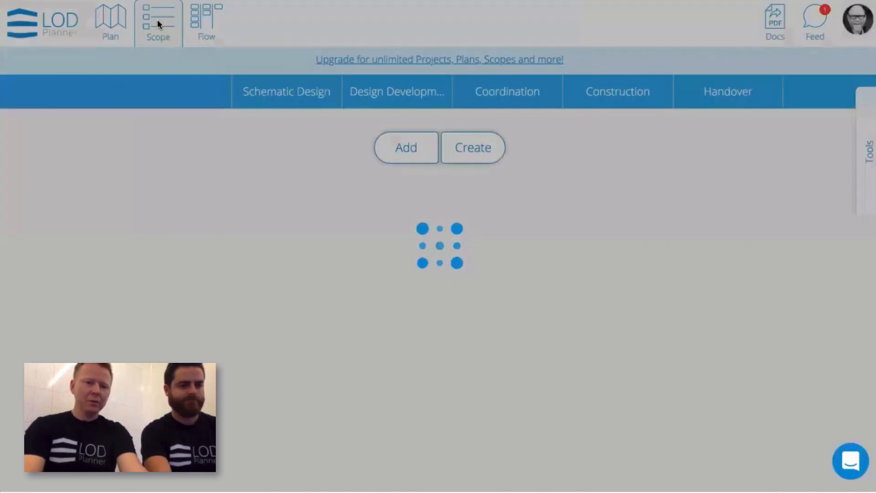
click(158, 22)
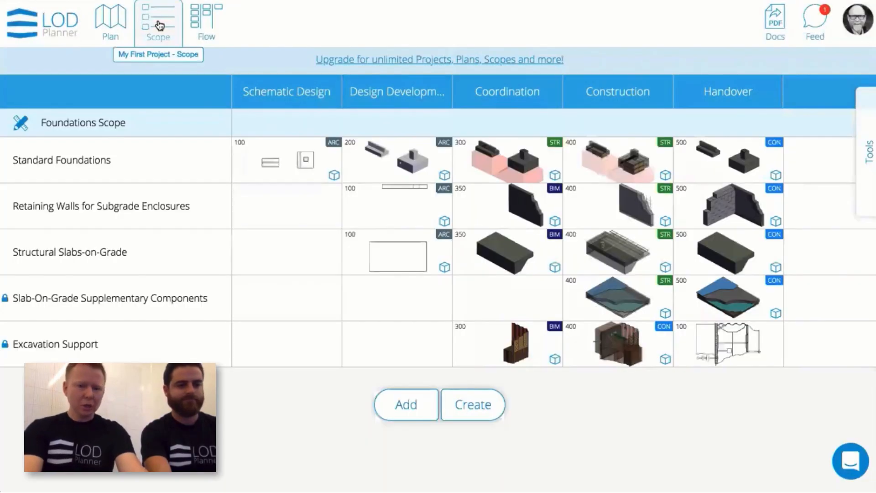
mouse_move(185, 206)
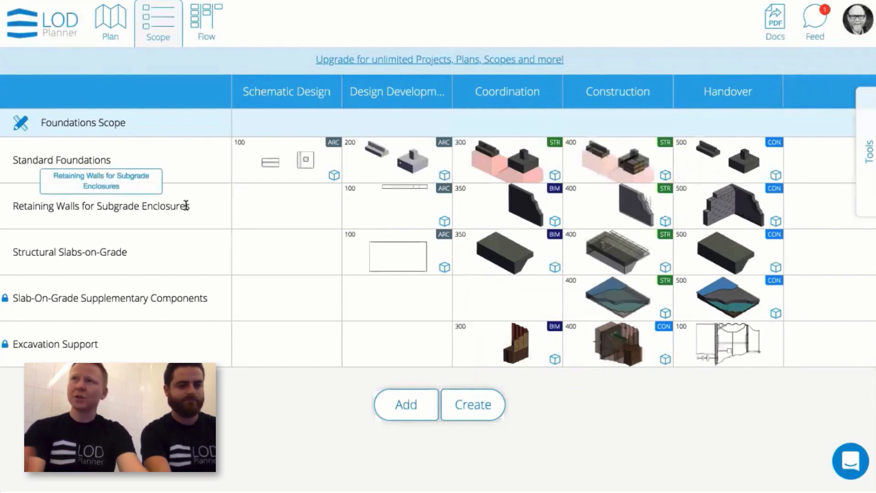
mouse_move(506, 159)
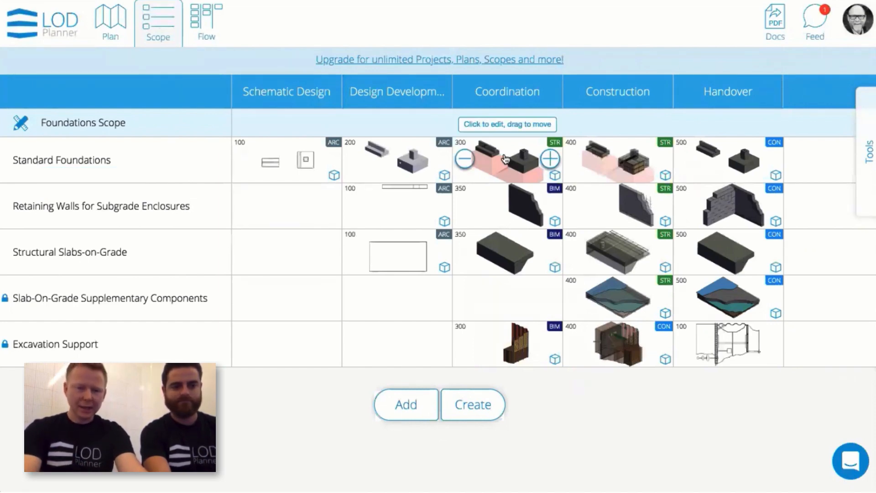
Exclude the wall and column foundation zones of influence from Standard Foundations' coordination-stage elements and confirm with Done
click(506, 159)
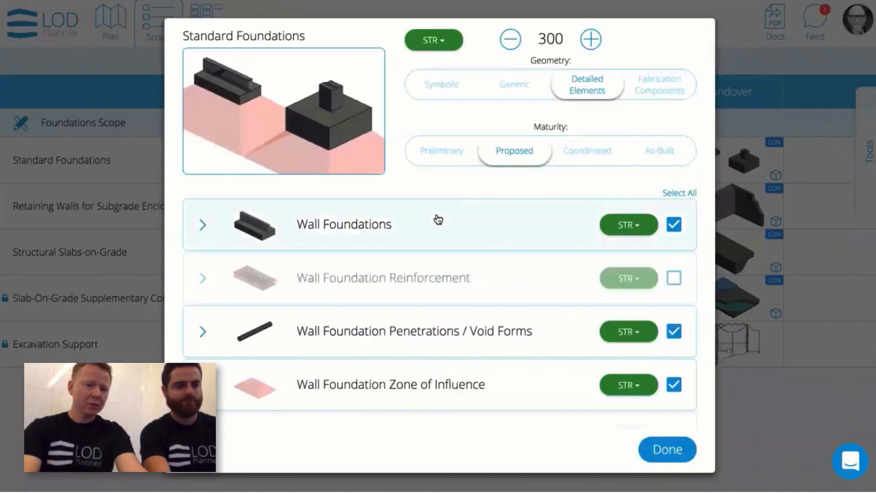
mouse_move(441, 246)
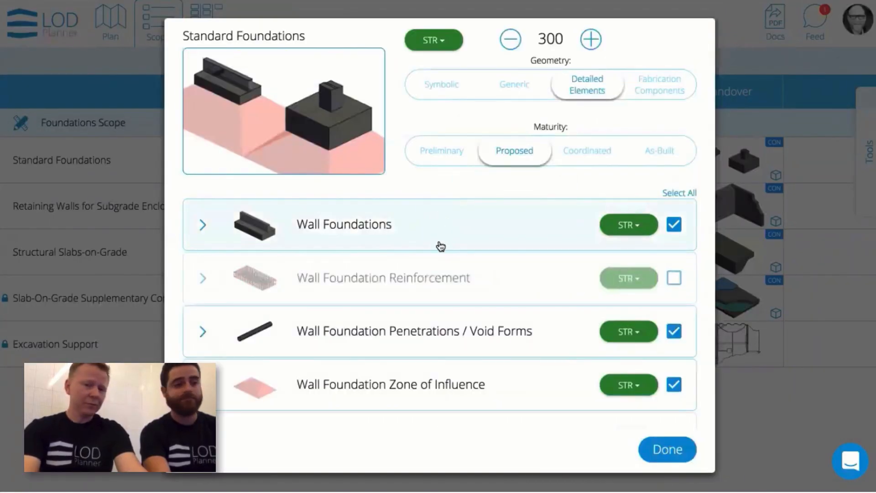
scroll(down, 3)
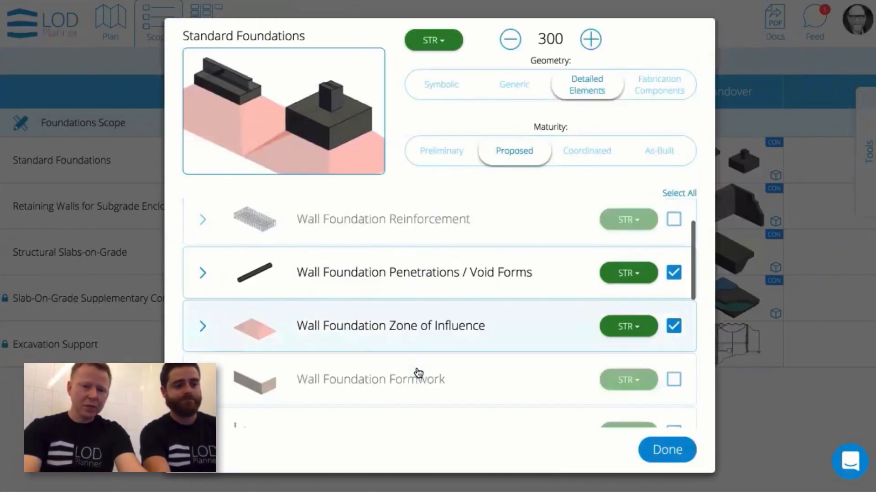
scroll(down, 3)
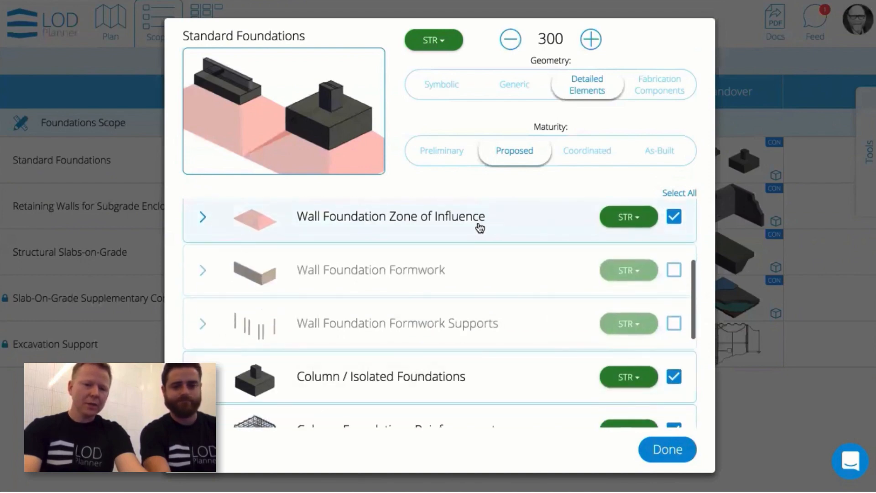
scroll(down, 3)
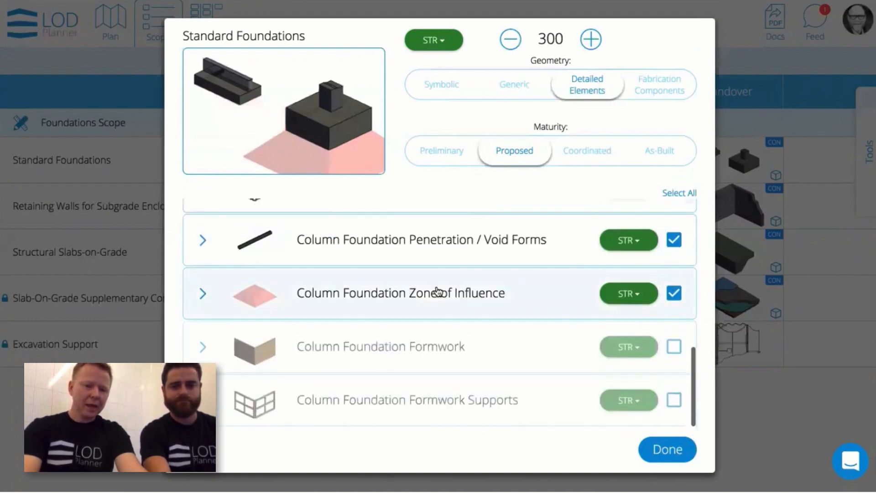
click(674, 293)
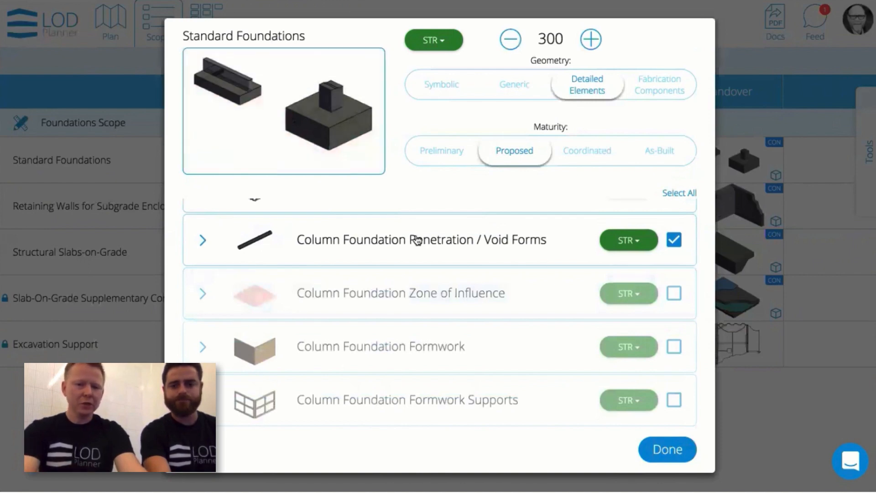
scroll(up, 3)
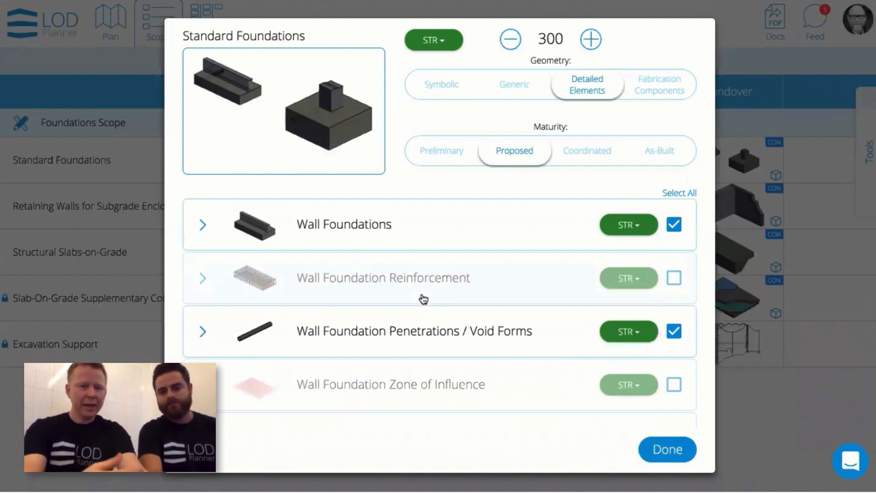
mouse_move(457, 333)
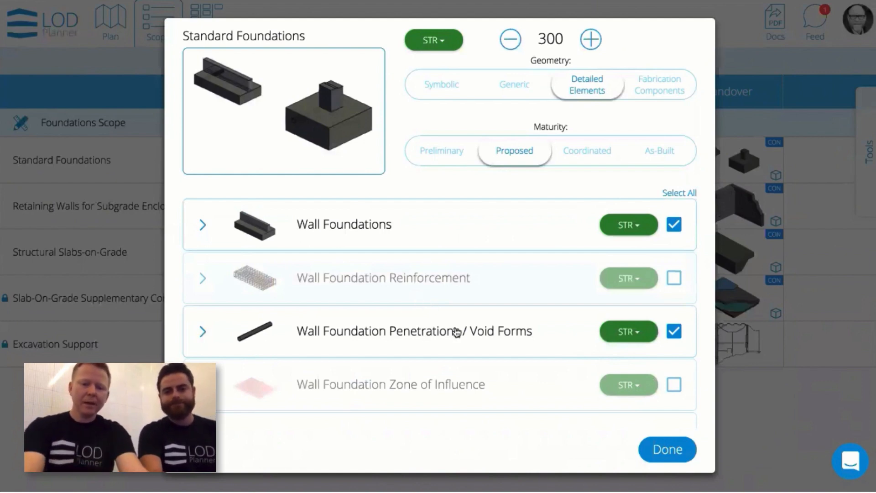
click(667, 449)
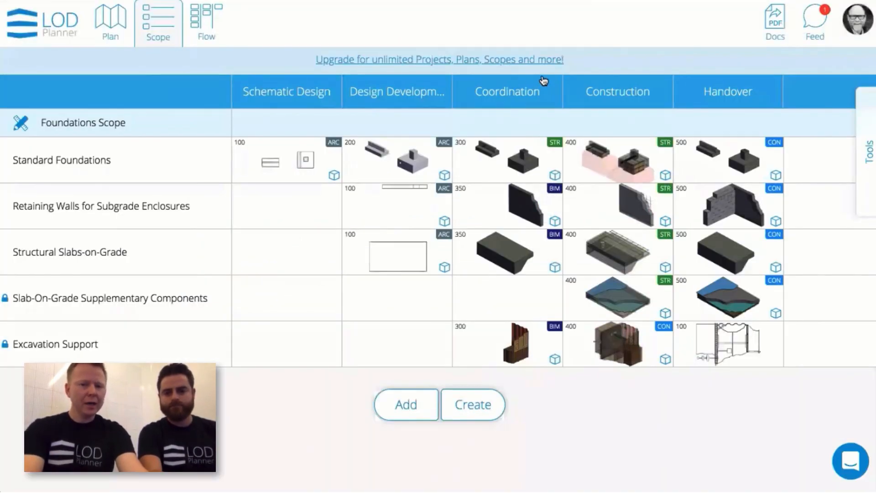
mouse_move(507, 98)
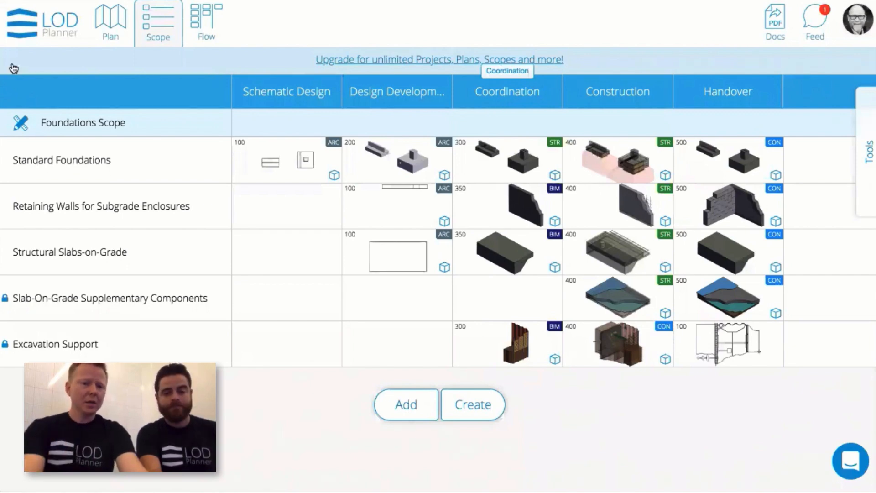
mouse_move(71, 147)
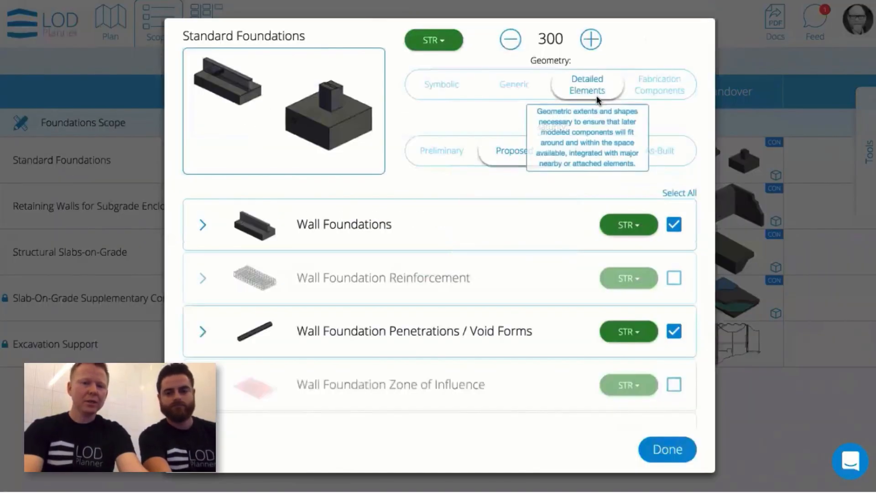
mouse_move(659, 84)
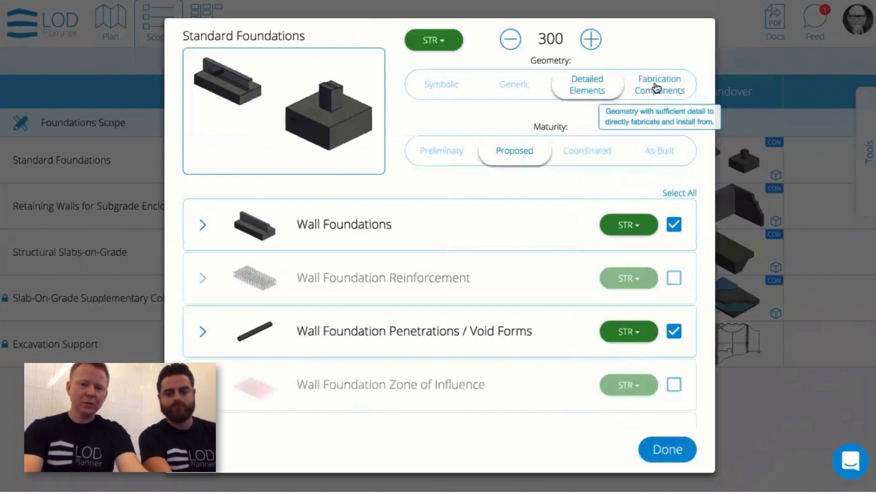
click(659, 84)
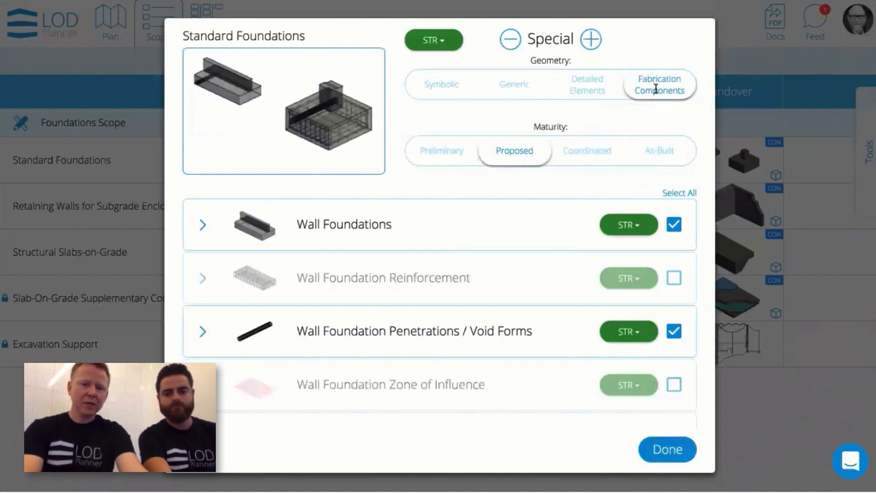
mouse_move(659, 85)
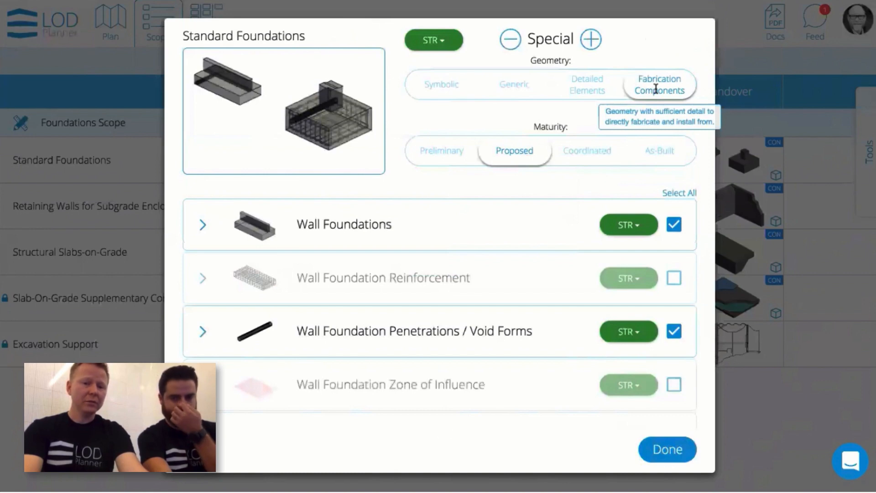
mouse_move(567, 249)
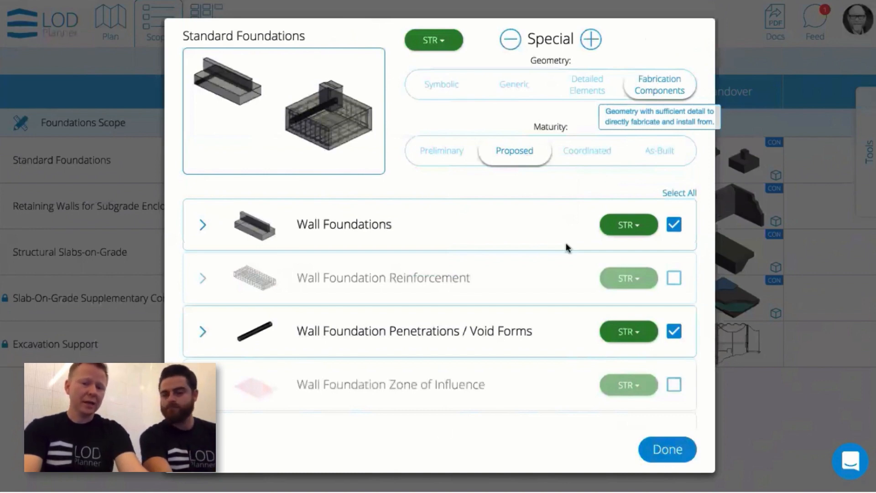
scroll(down, 3)
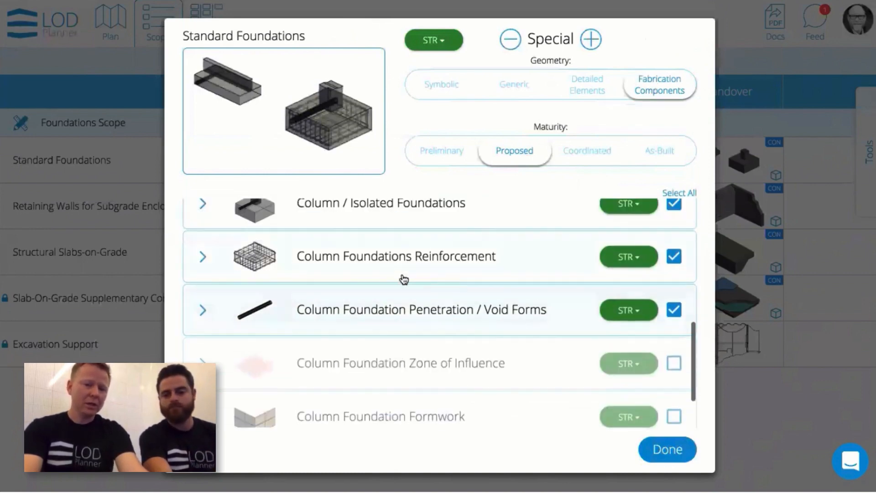
click(674, 257)
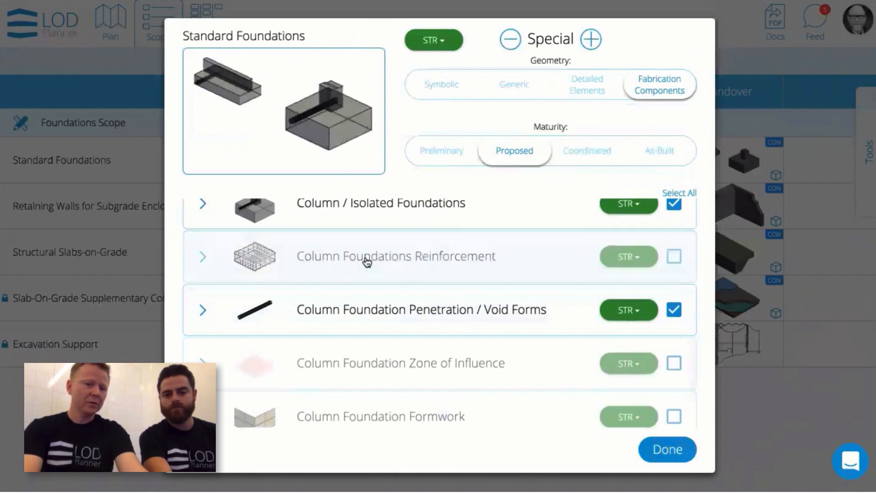
click(674, 255)
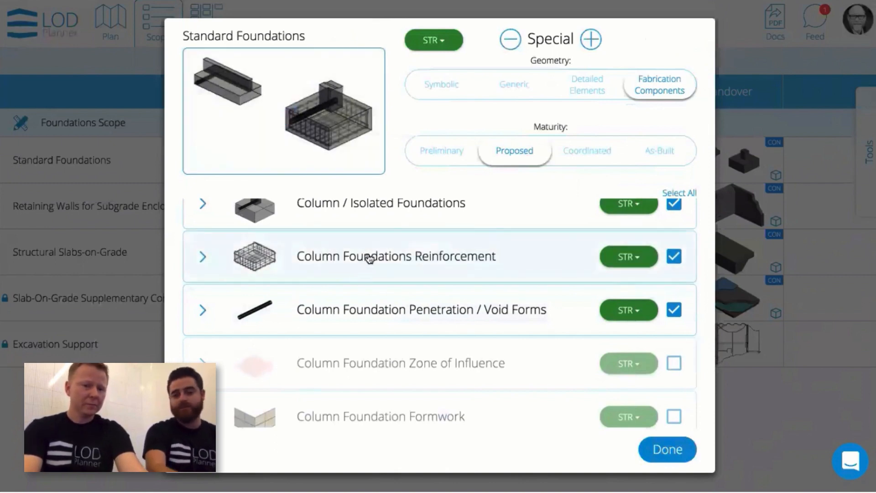
scroll(up, 3)
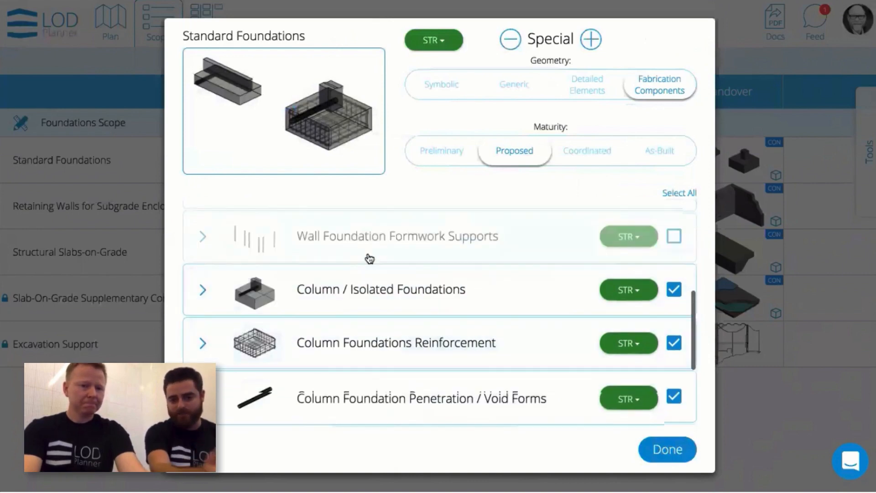
scroll(up, 3)
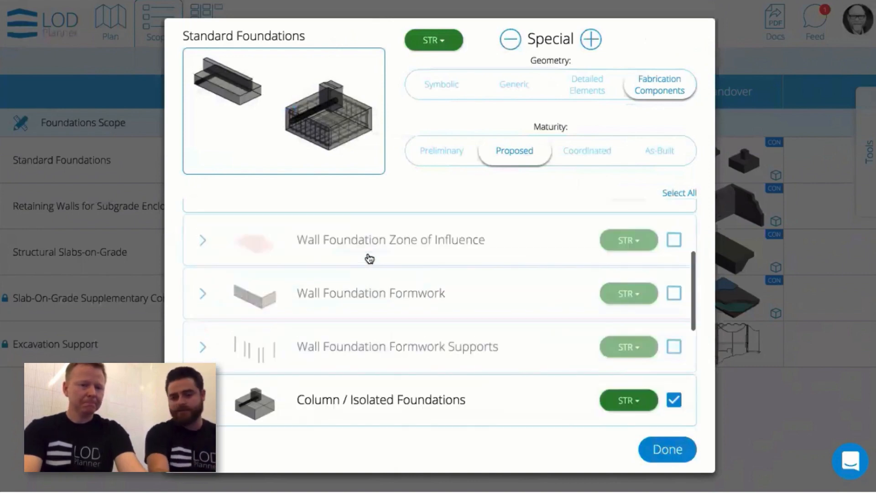
scroll(down, 3)
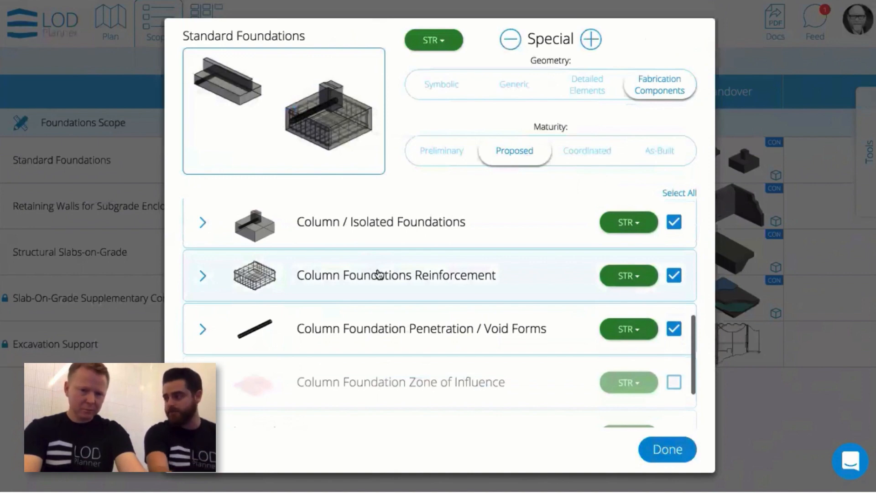
click(674, 275)
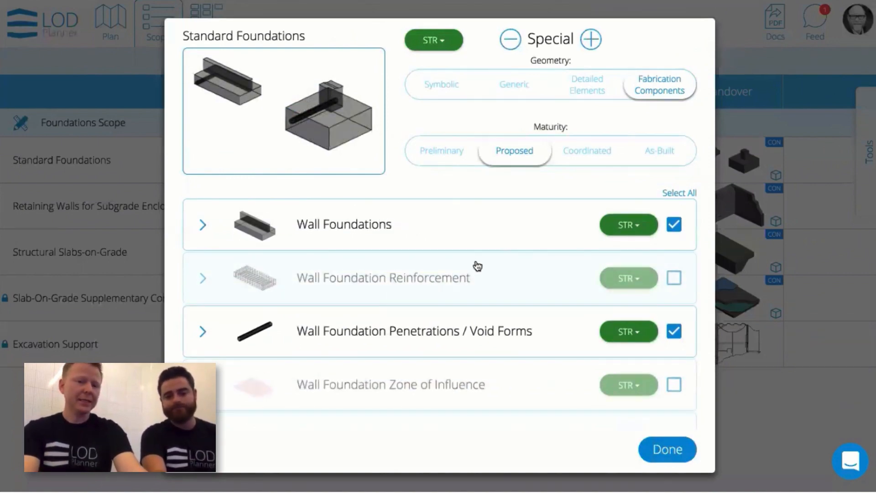
mouse_move(537, 185)
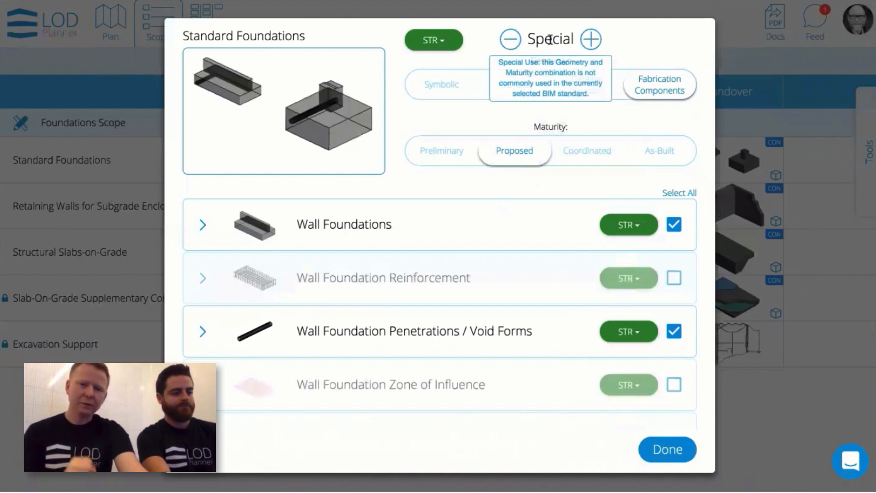
mouse_move(646, 49)
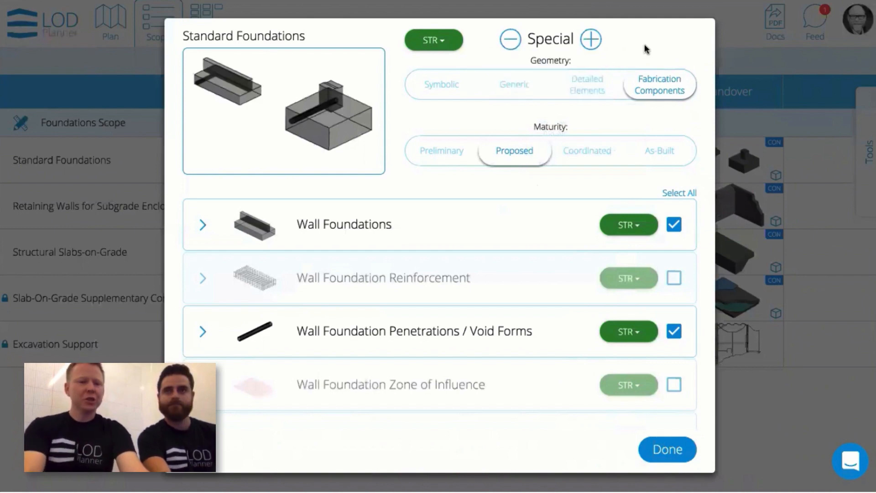
mouse_move(573, 116)
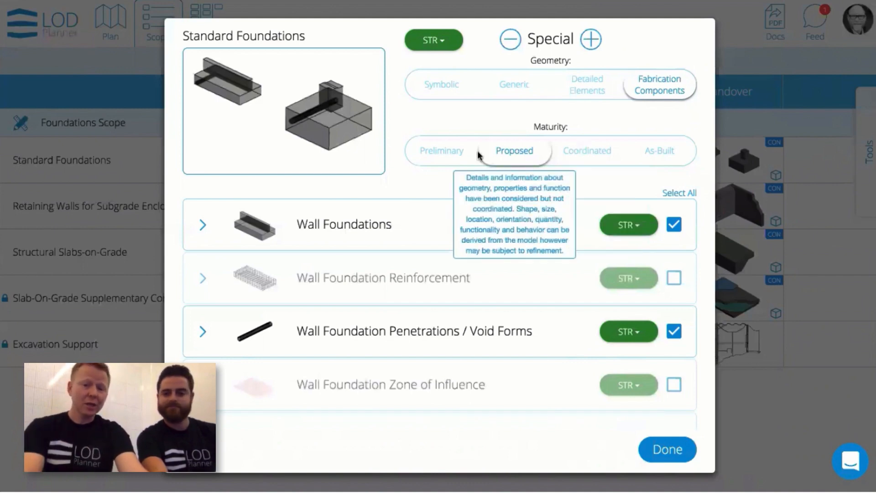
mouse_move(524, 162)
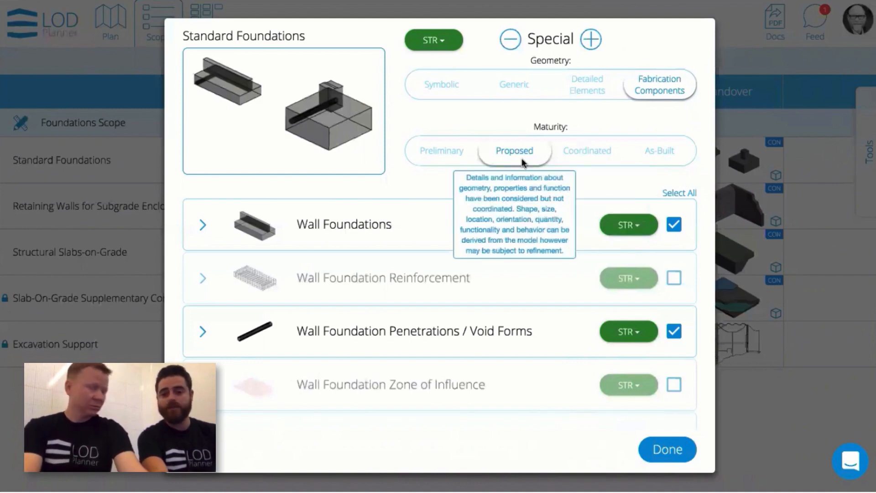
mouse_move(659, 150)
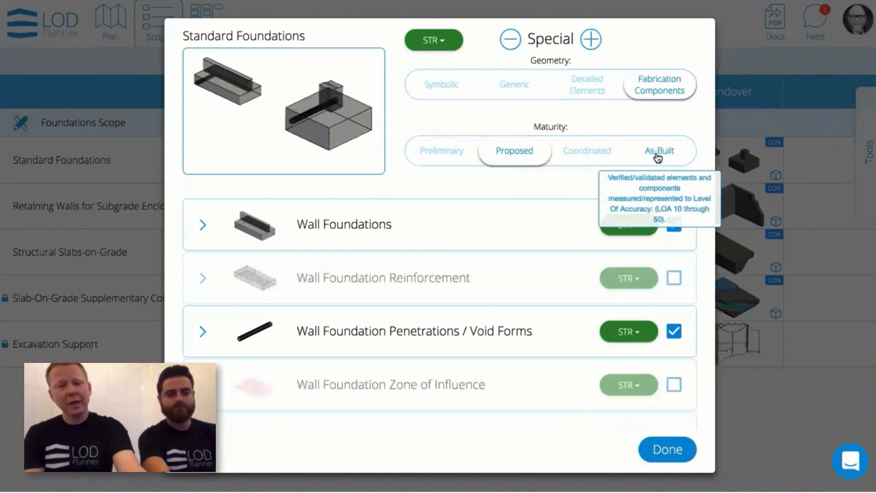
Switch Standard Foundations maturity to As-Built at LOA 30 and confirm
click(660, 151)
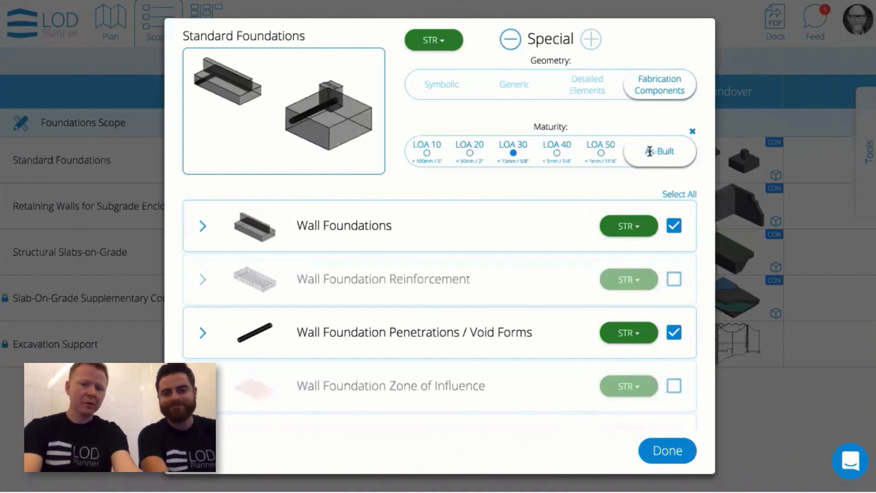
click(667, 450)
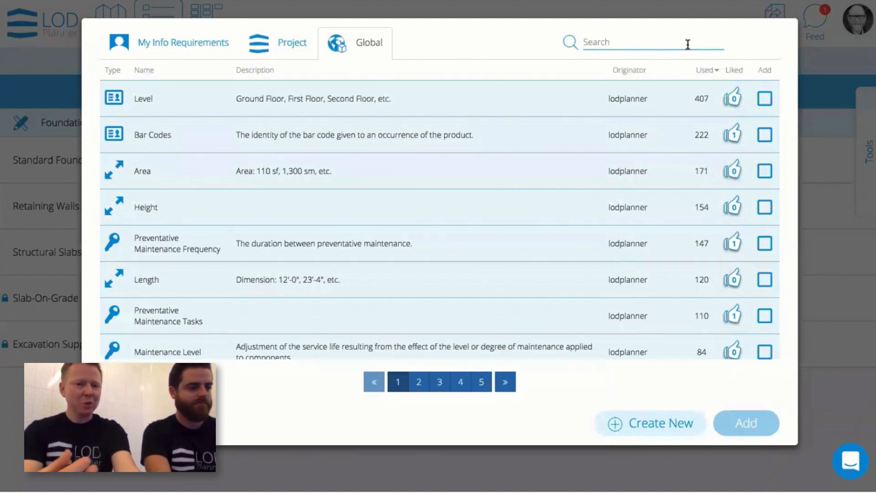
Search the global library for warranty and tick WarrantyStartDate as a requirement to add
text(warr)
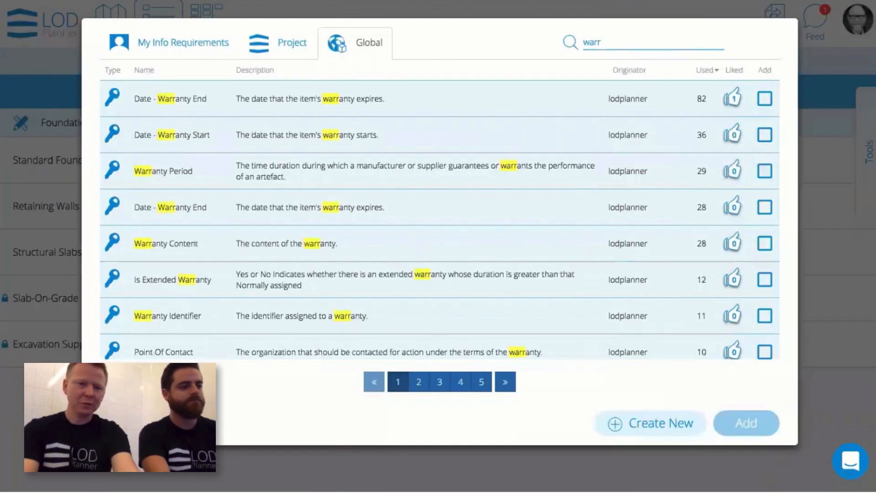
scroll(down, 3)
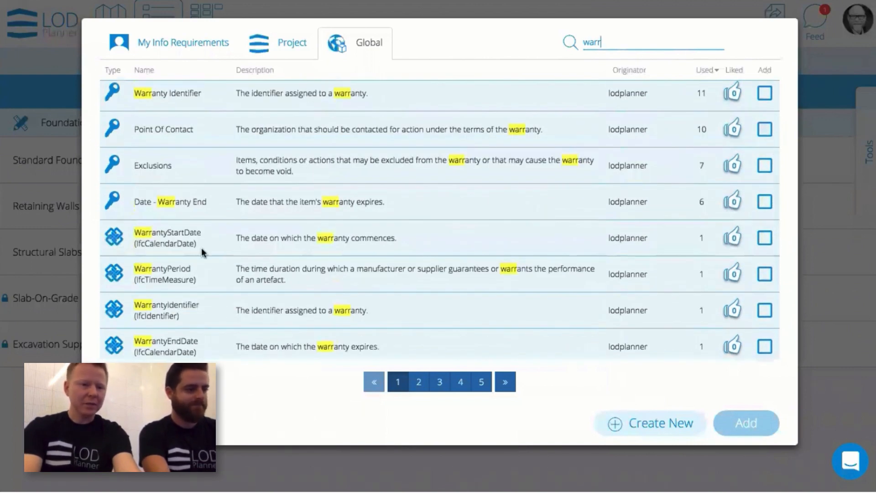
mouse_move(345, 231)
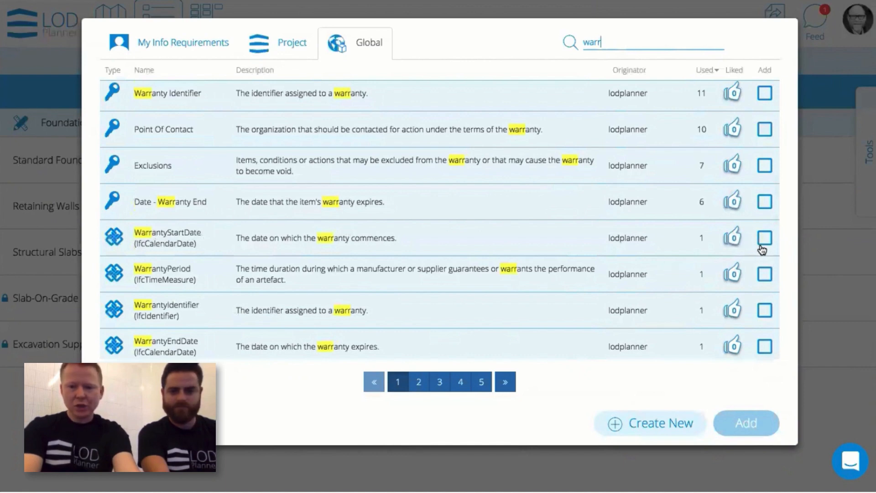
click(765, 238)
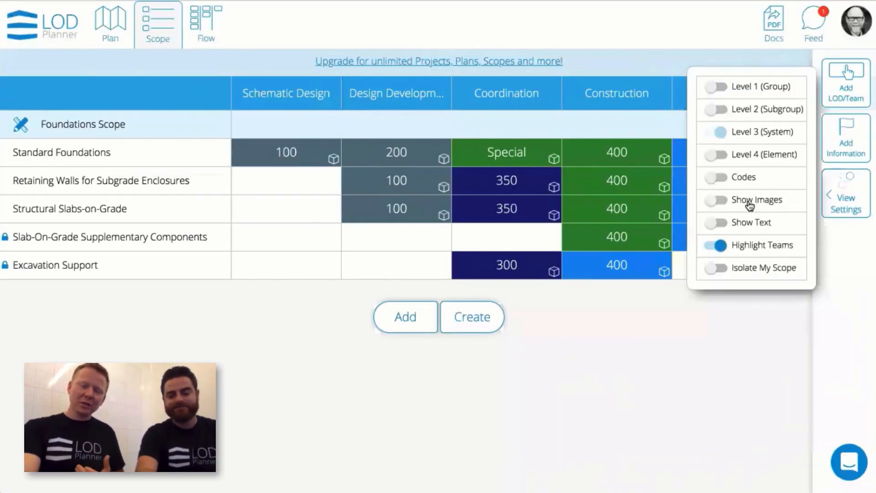
mouse_move(740, 223)
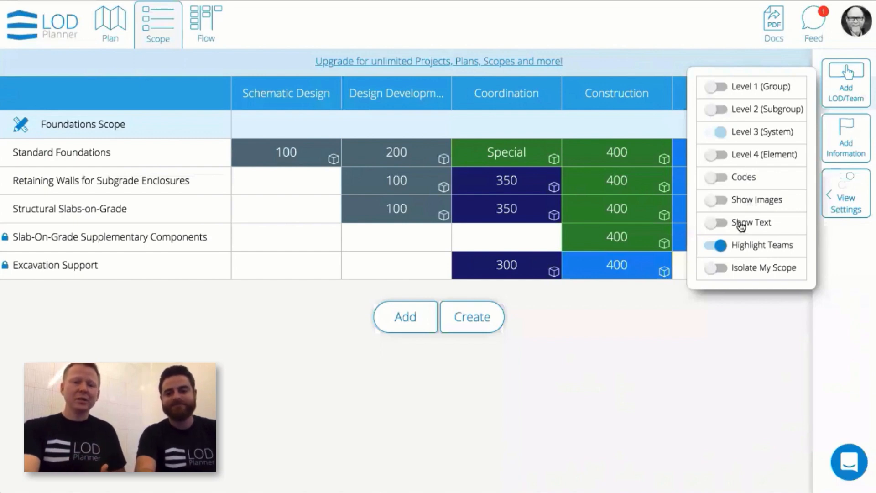
mouse_move(745, 226)
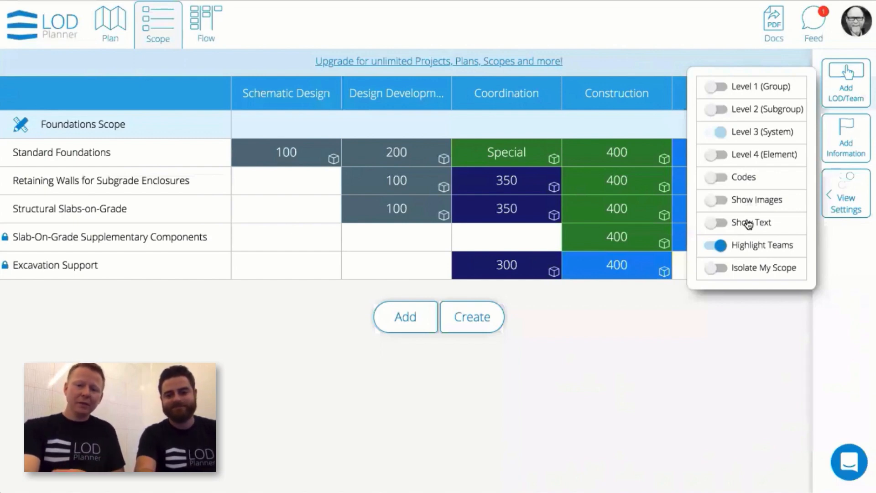
In View Settings, make scope cells show geometry and maturity names
click(718, 222)
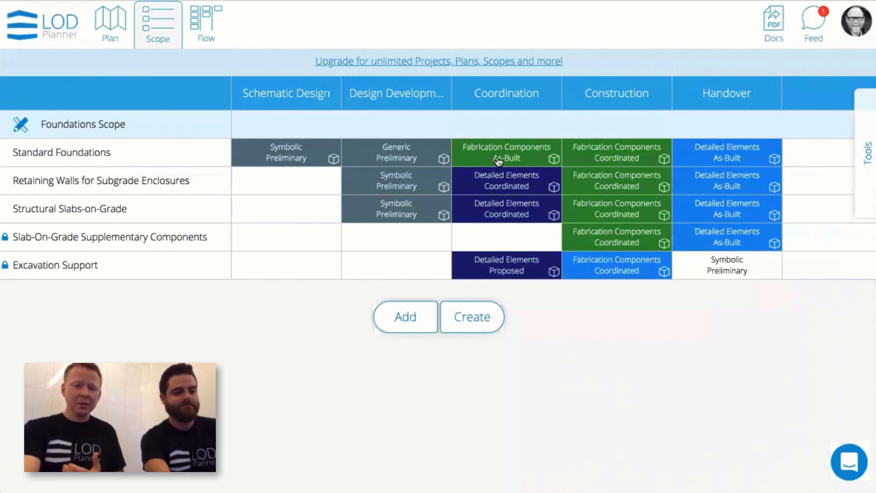
mouse_move(505, 152)
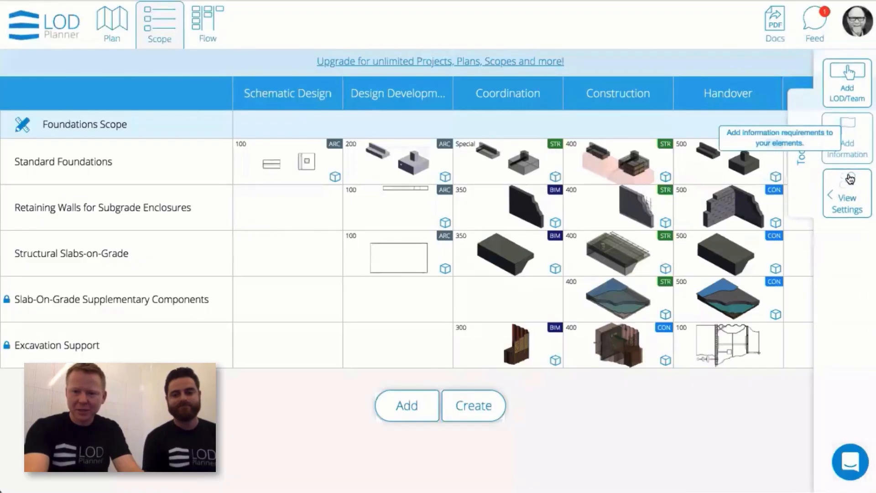
Expand Standard Foundations into its elements and remove Wall Foundation Reinforcement from the Construction stage
click(847, 202)
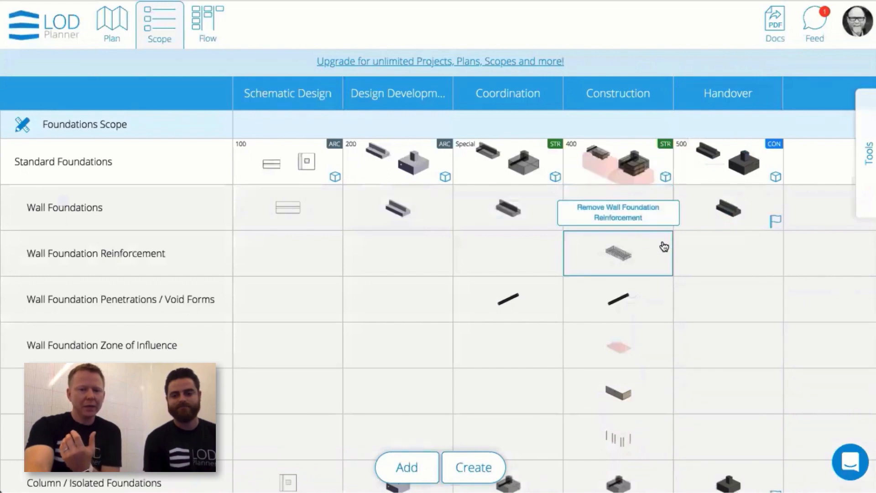
click(618, 213)
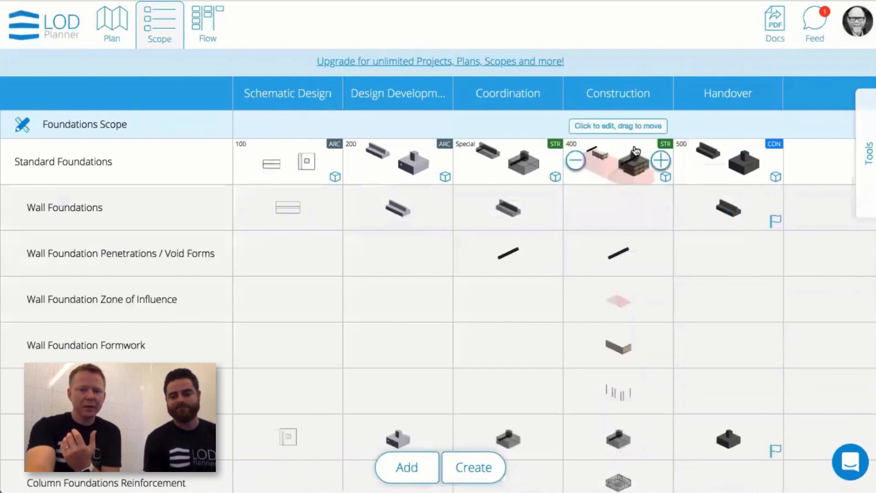